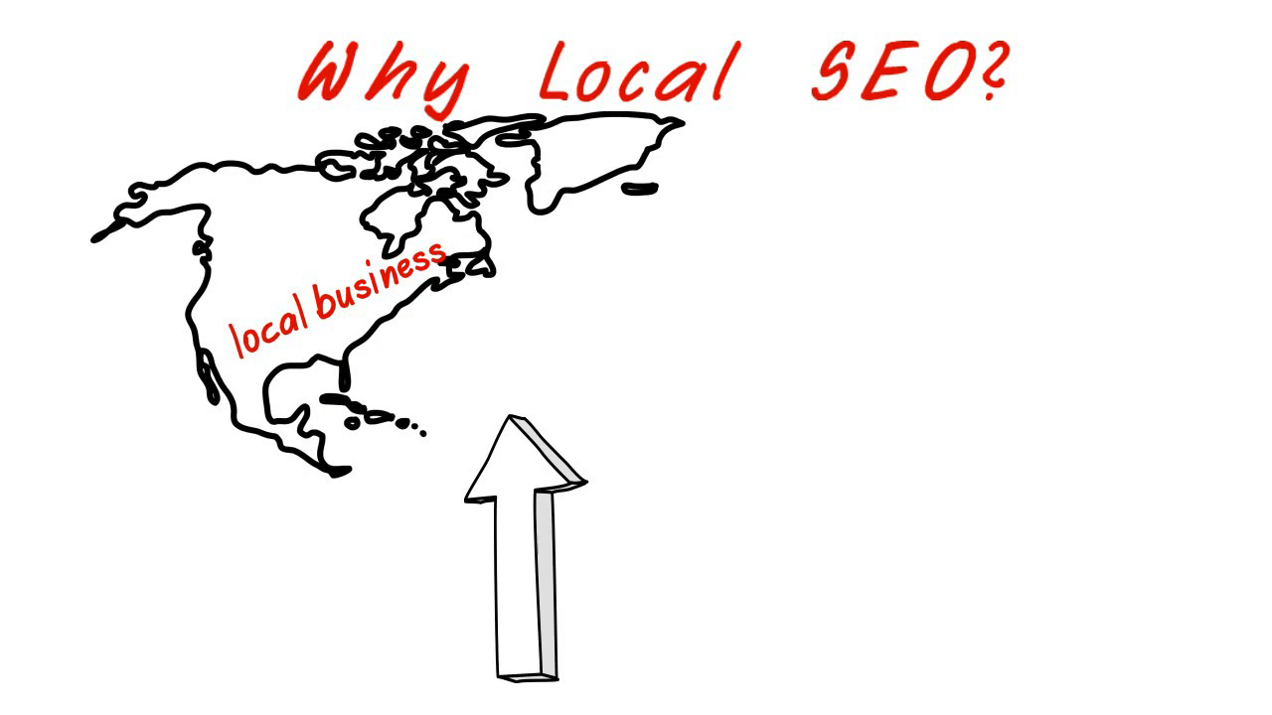
type("ROI")
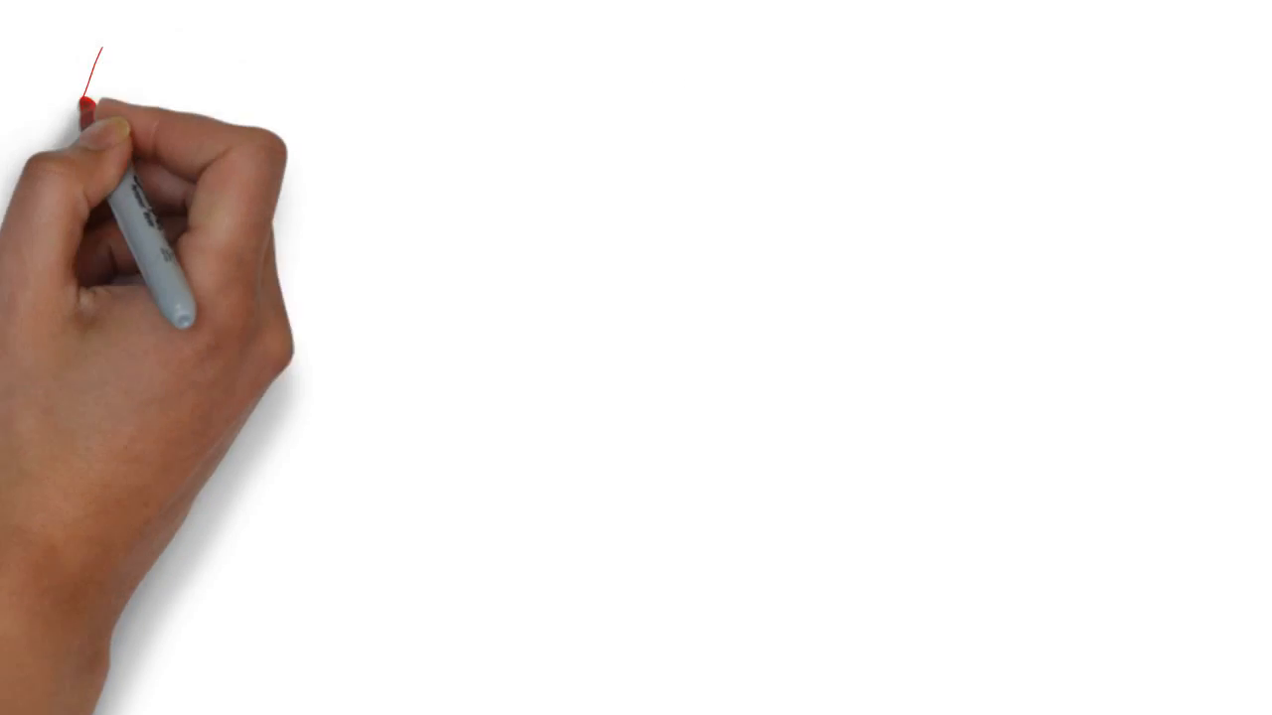
type("VISIT—")
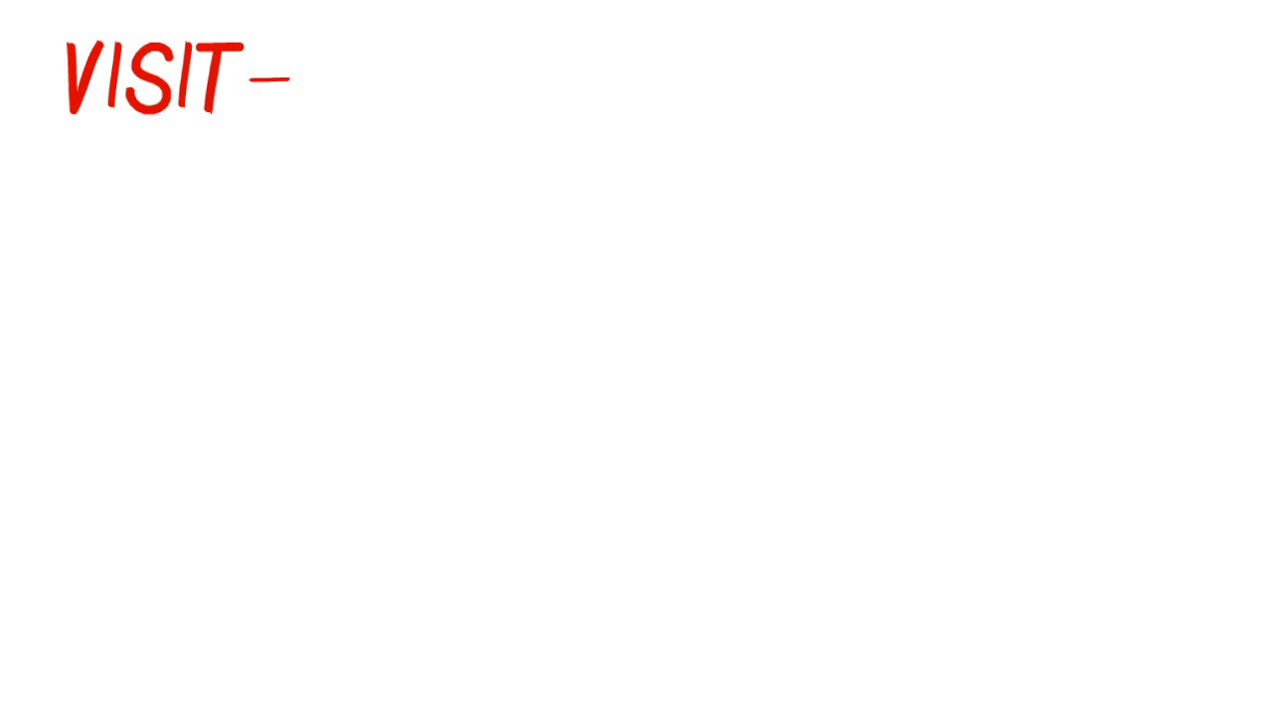